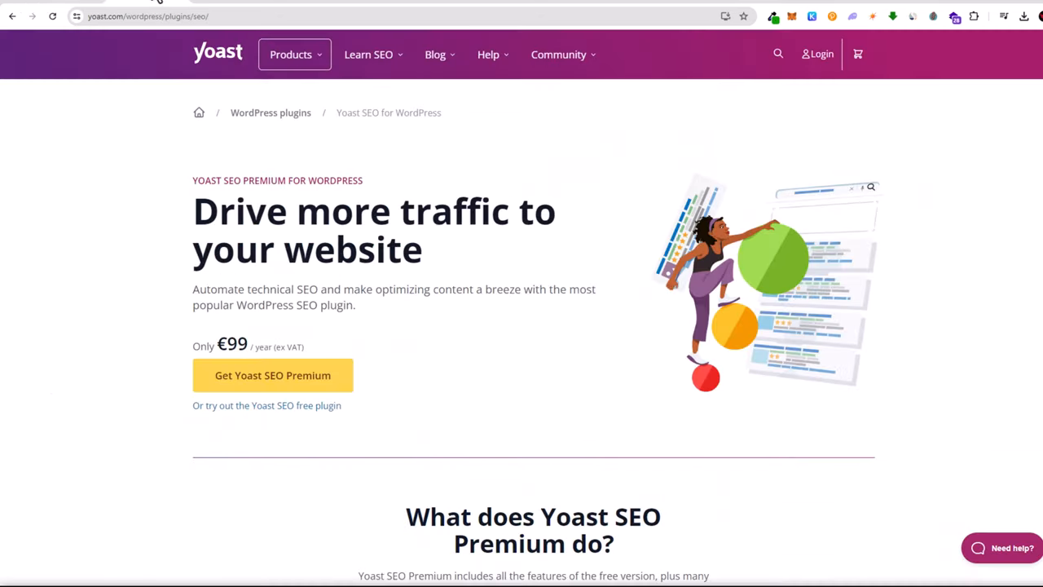
Step: Scroll down through the Yoast SEO Premium page to review its features
scroll("down", 3)
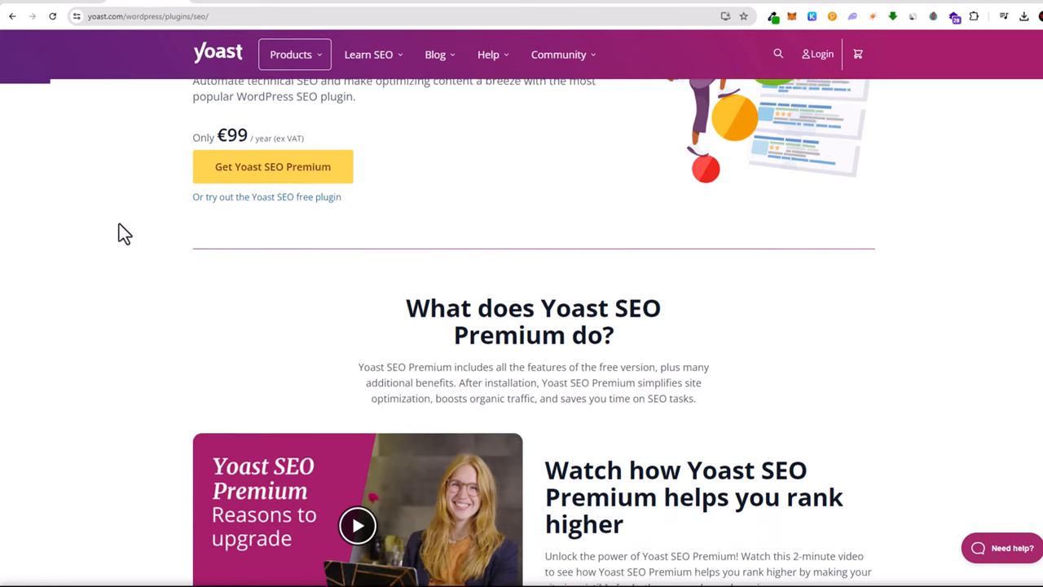
scroll("down", 3)
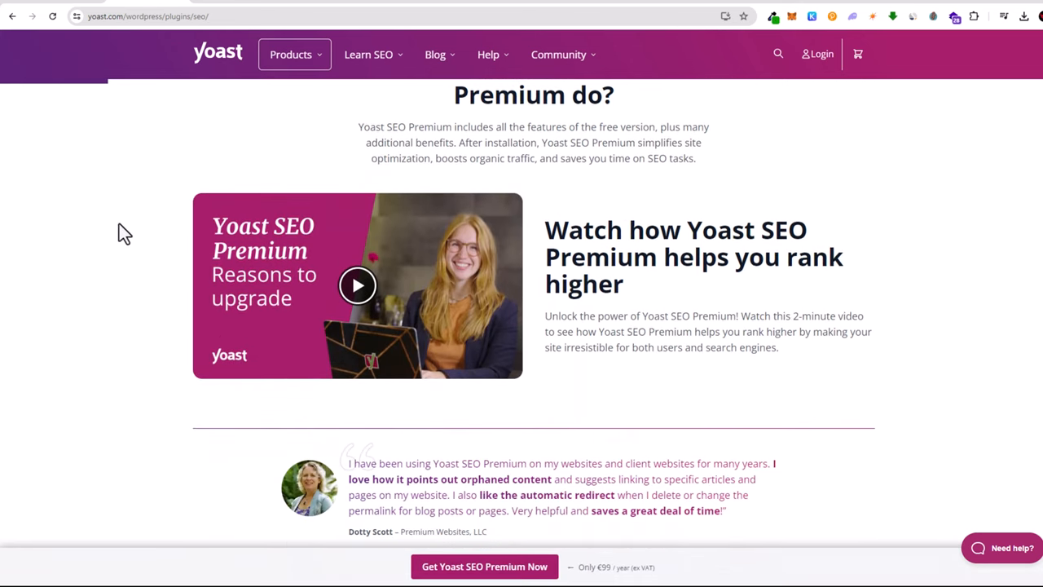
scroll("down", 3)
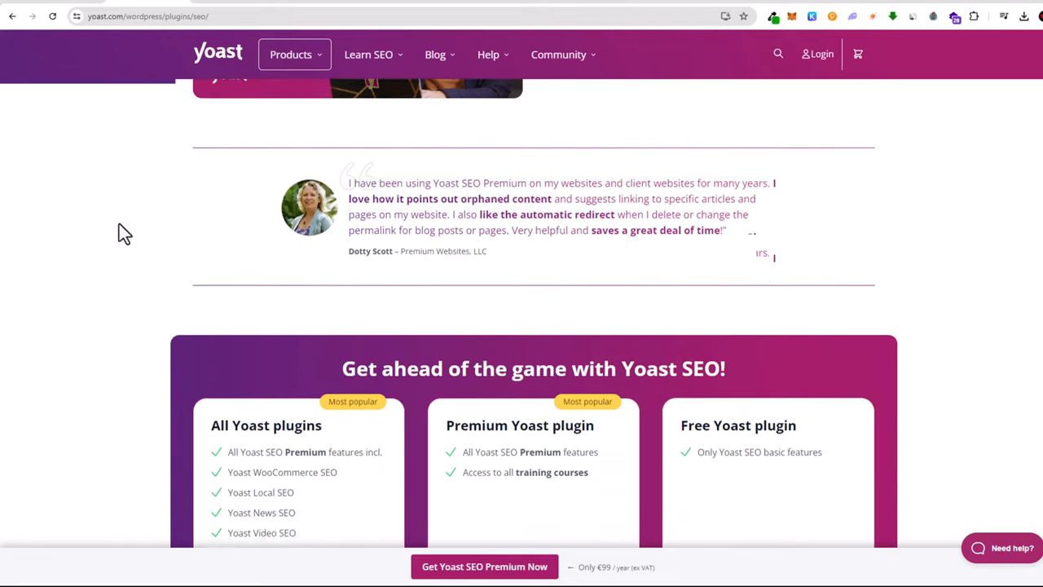
scroll("down", 3)
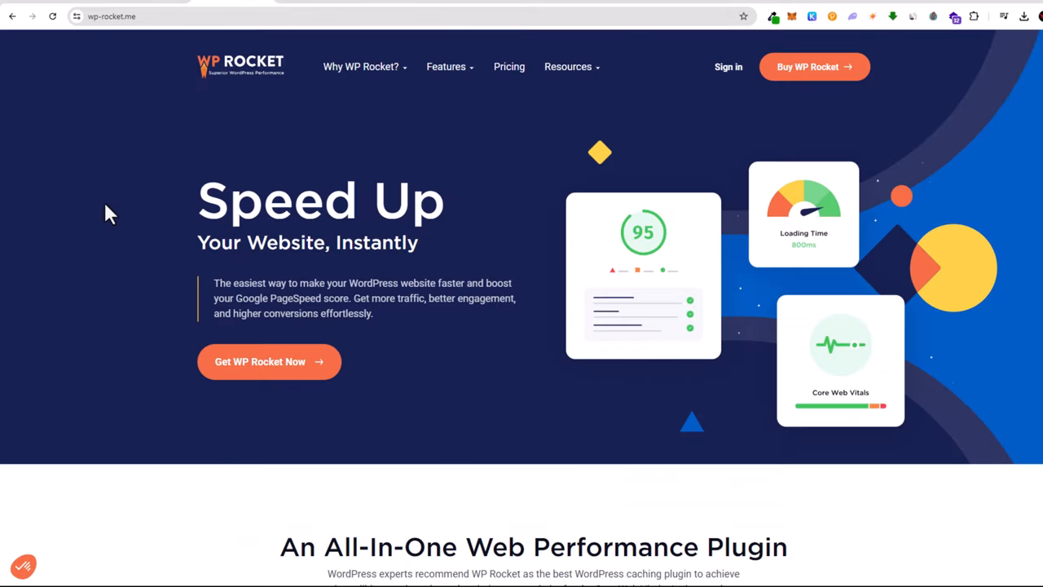
Step: Scroll down the WP Rocket homepage on wp-rocket.me
scroll("down", 3)
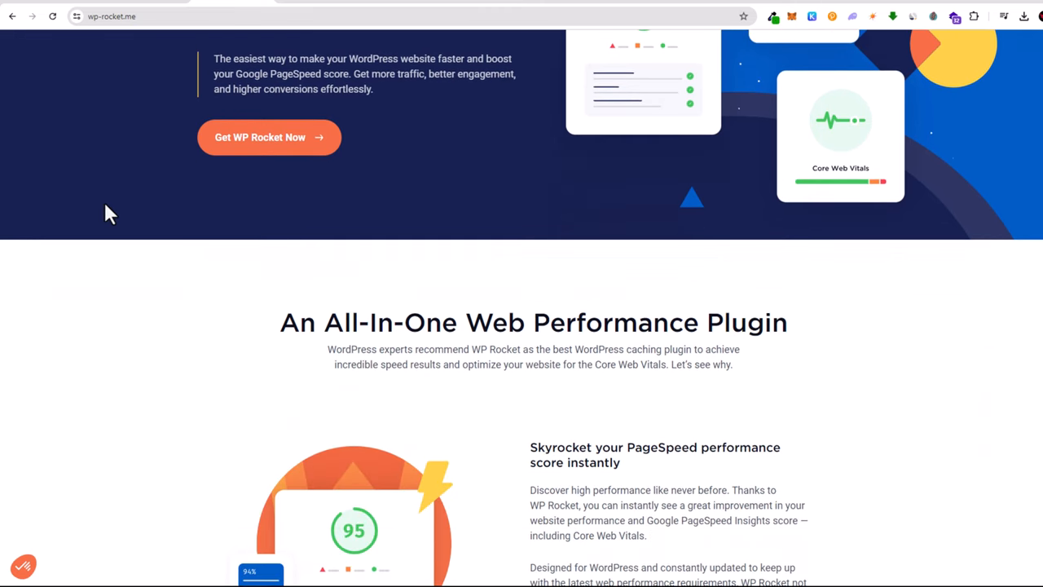
scroll("down", 3)
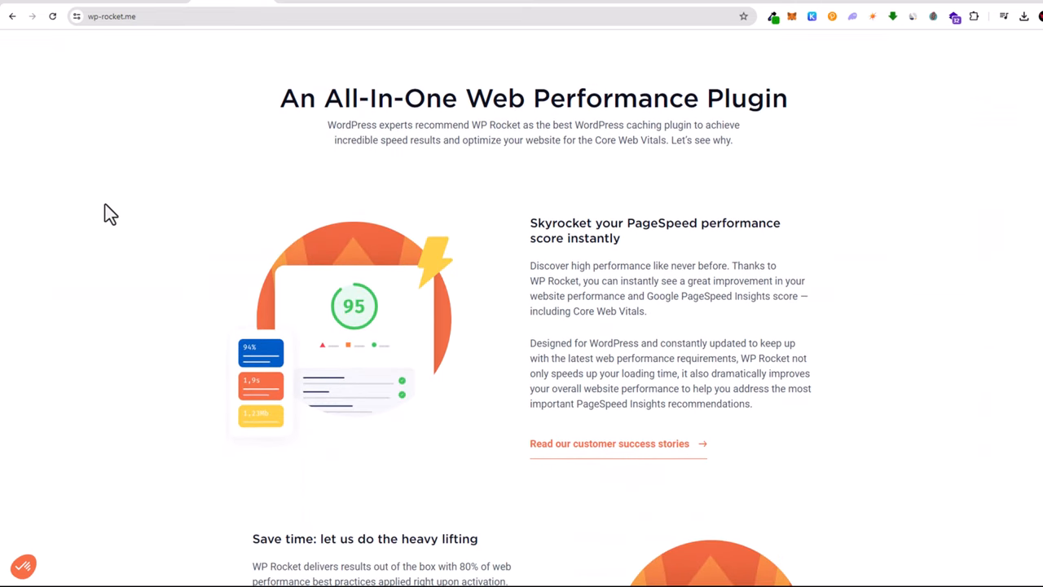
scroll("down", 3)
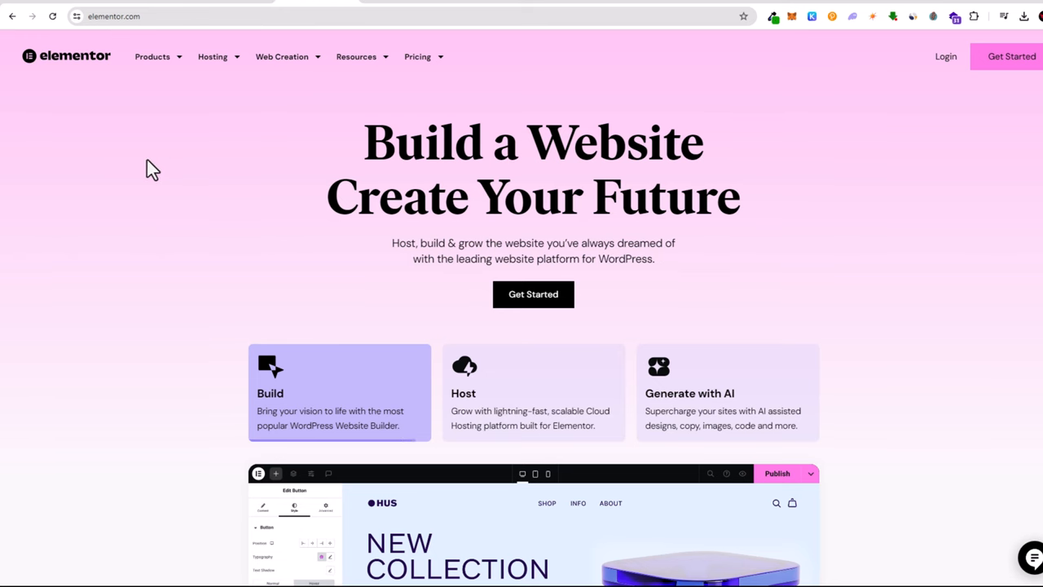
Step: Browse the Elementor homepage, then the Akismet anti-spam homepage, scrolling slightly on each
scroll("down", 3)
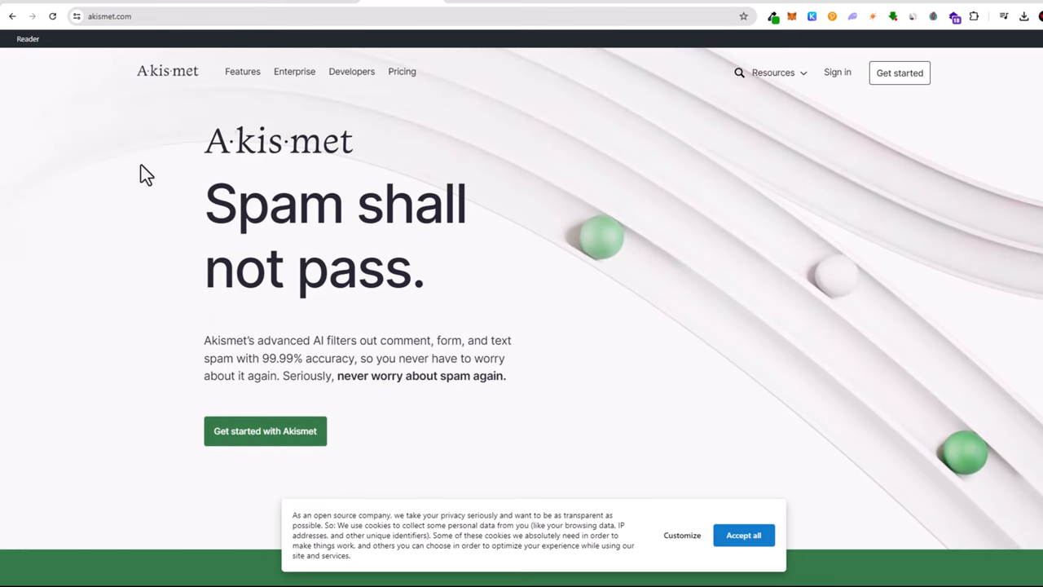
scroll("down", 3)
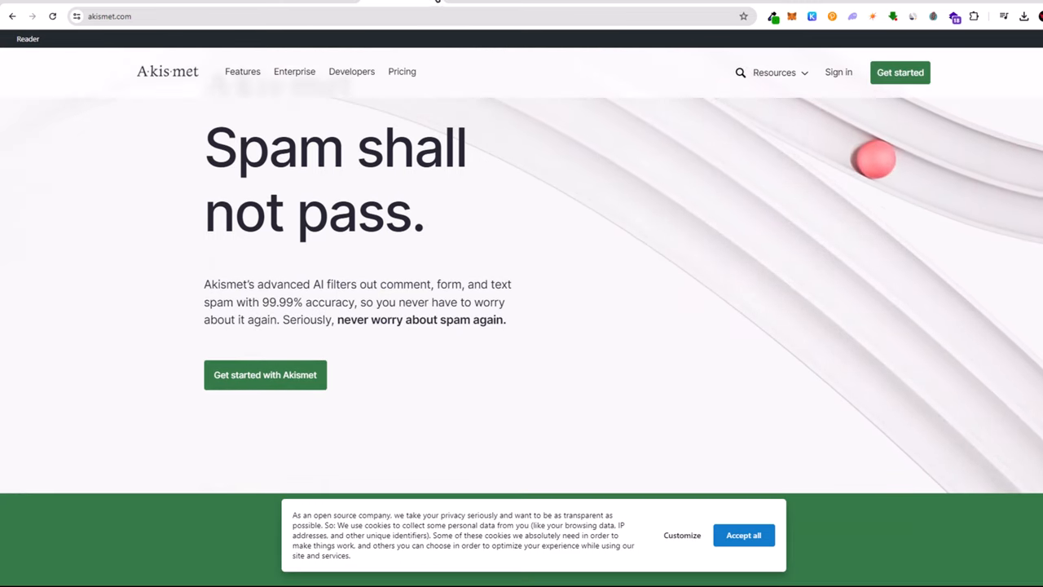
mouse_move(481, 3)
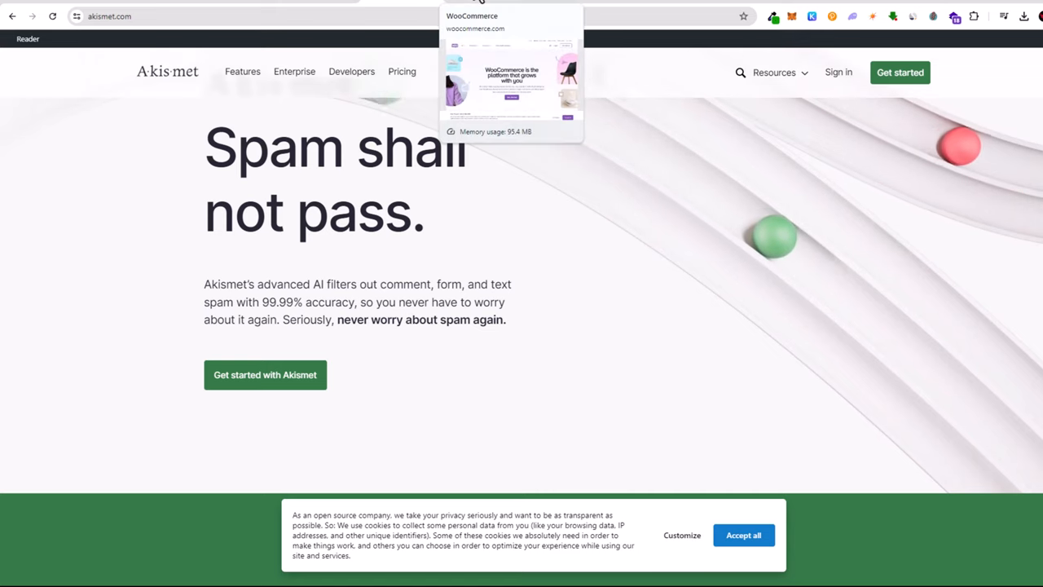
Step: Bring up the WooCommerce website and scroll down its homepage
left_click(512, 73)
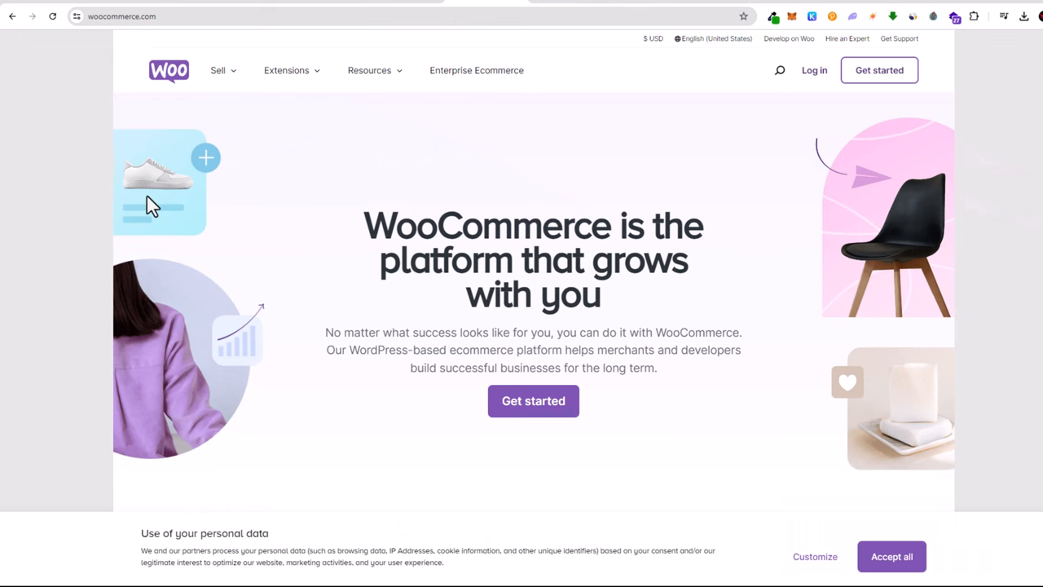
scroll("down", 3)
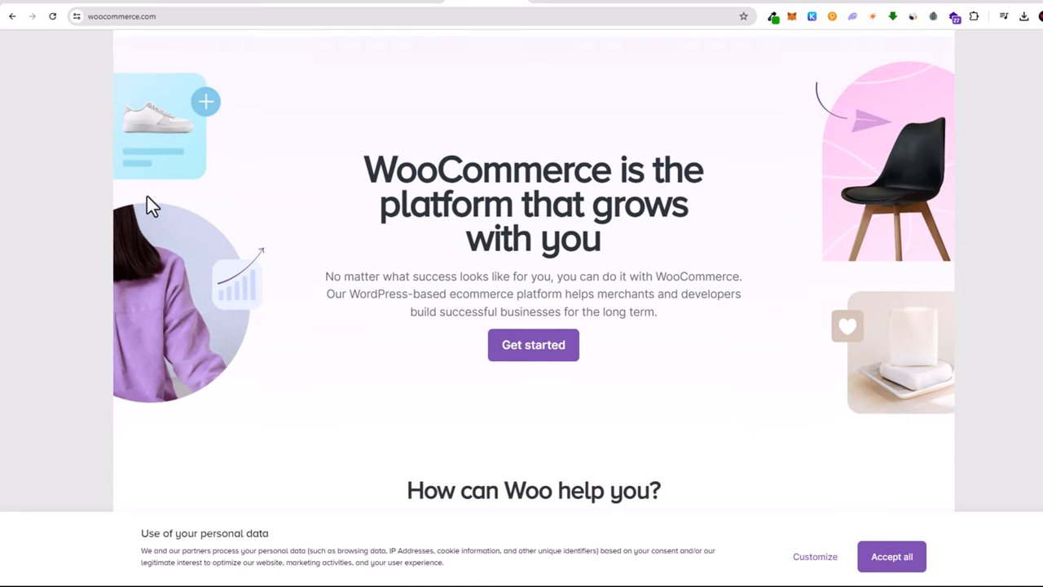
scroll("down", 3)
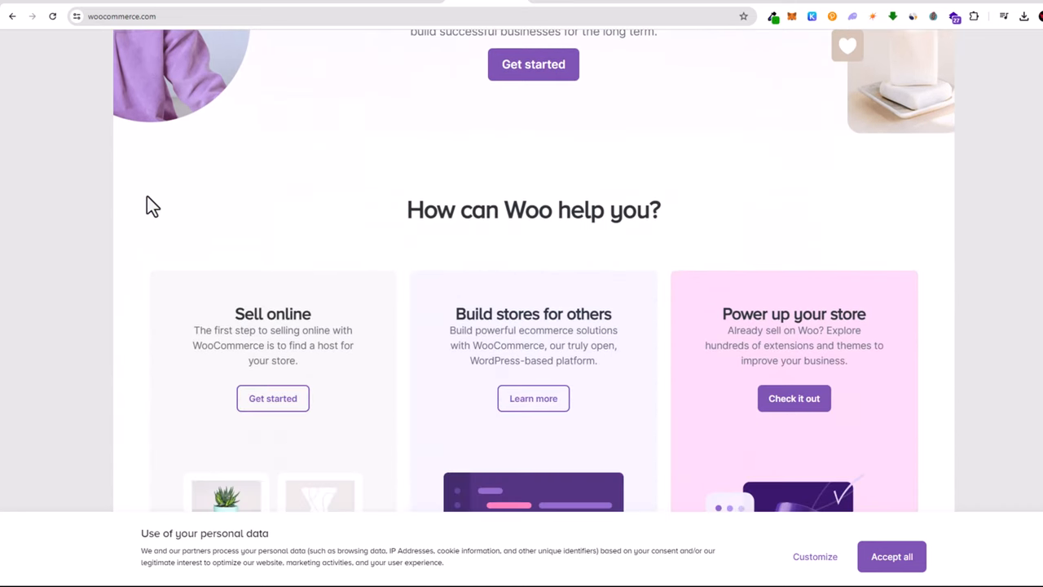
scroll("down", 3)
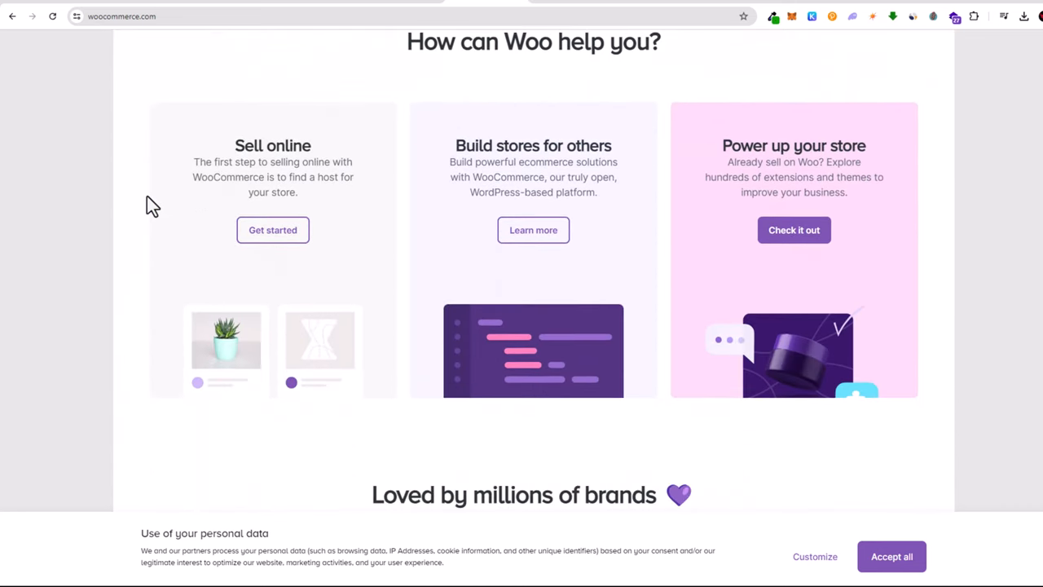
mouse_move(264, 177)
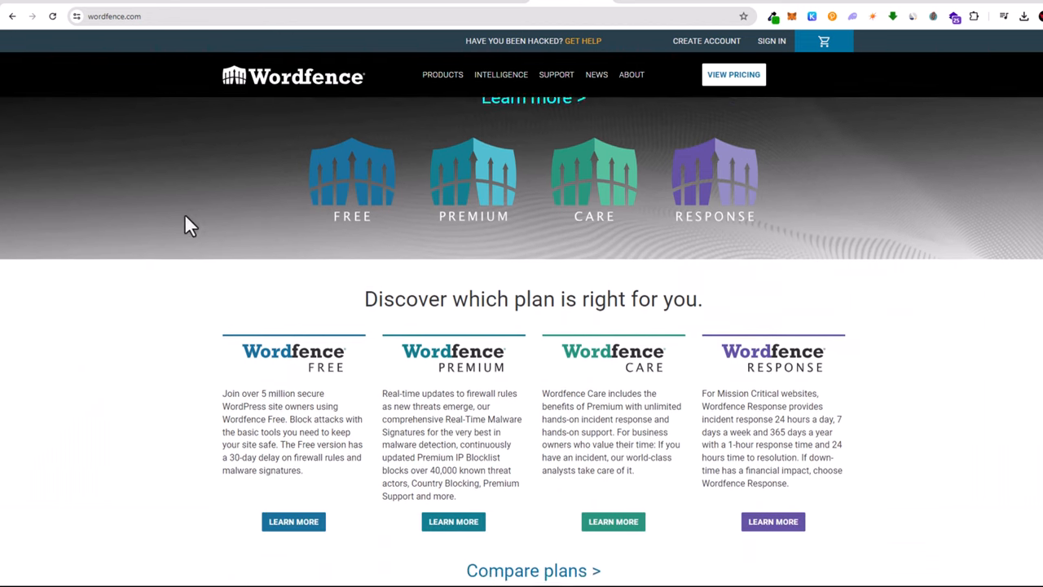
Step: Scroll the Wordfence site down to its security statistics (98K blocklisted IPs, 9.2B blocked attacks)
scroll("down", 3)
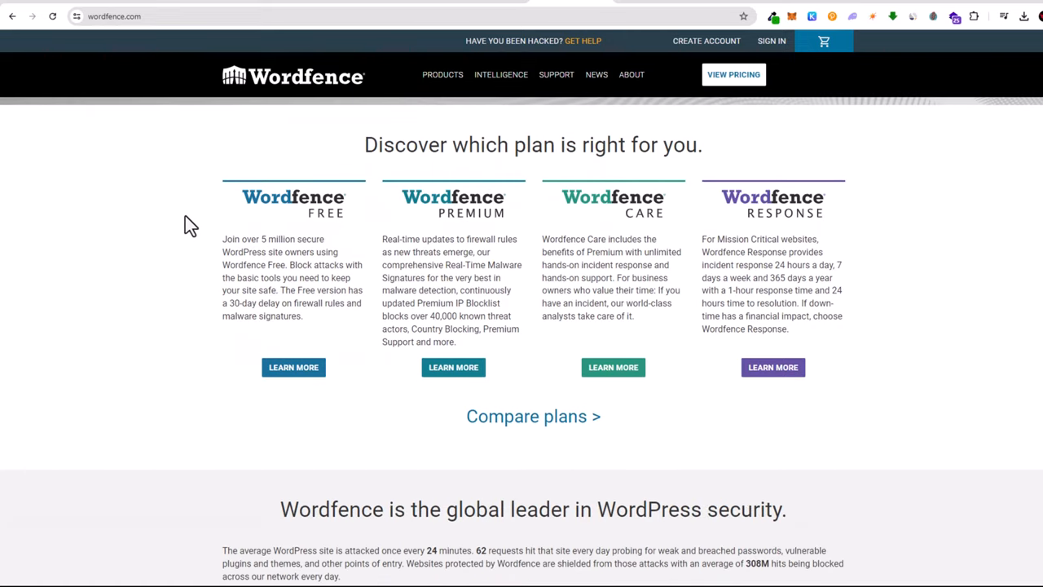
scroll("down", 3)
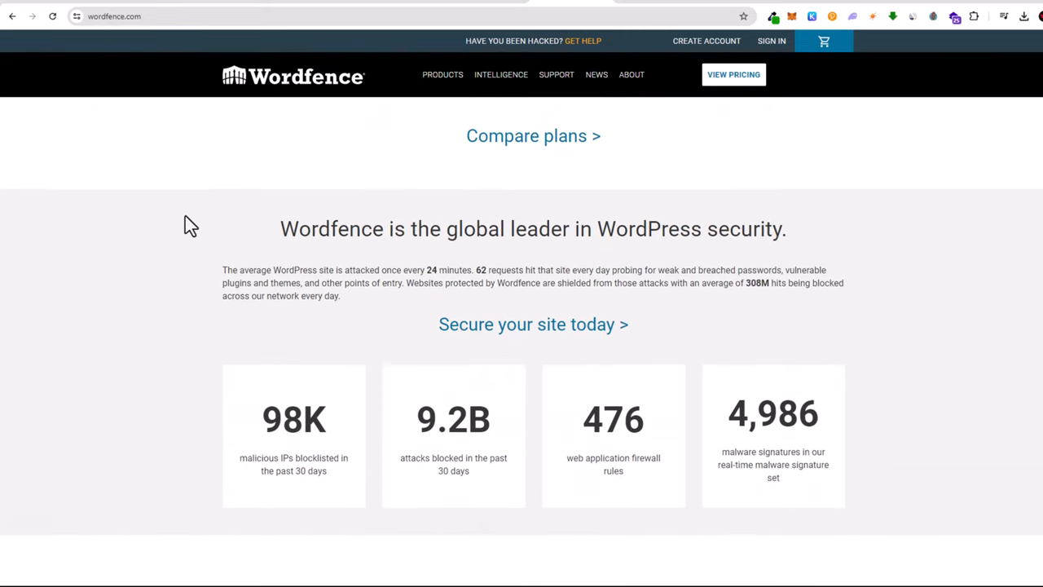
scroll("down", 3)
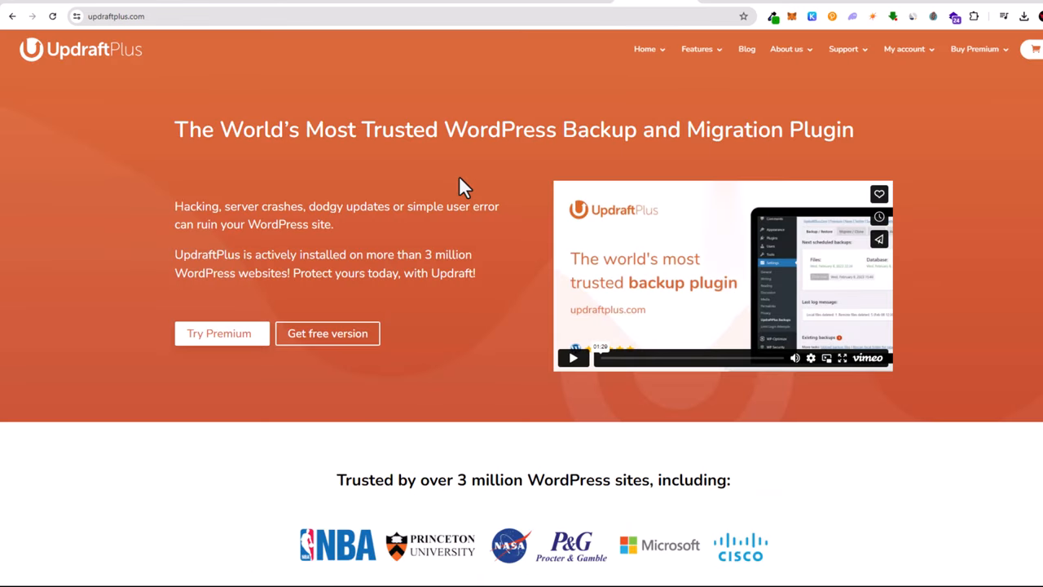
Step: Scroll down through the UpdraftPlus backup plugin homepage
scroll("down", 3)
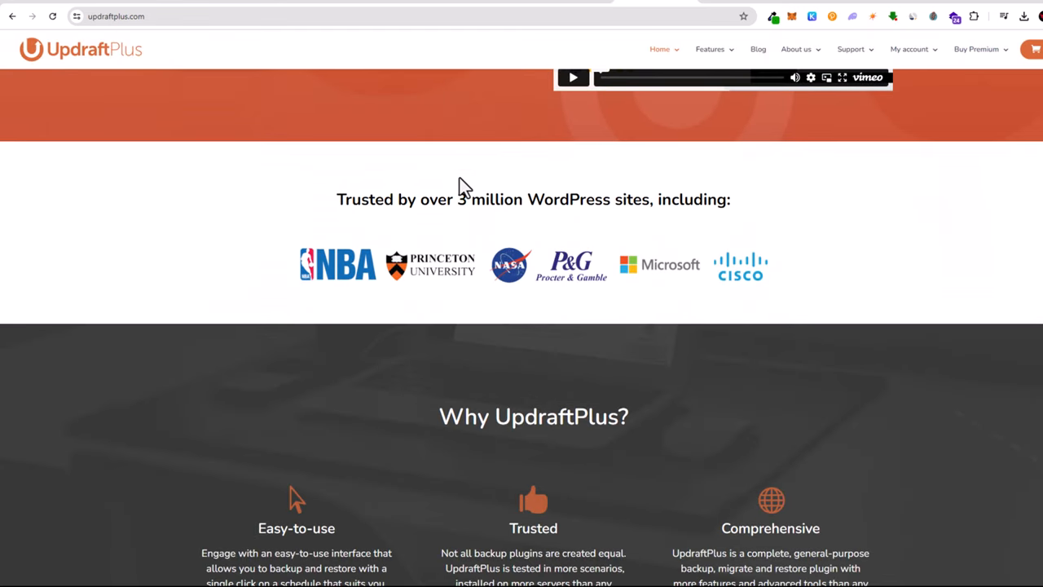
scroll("down", 3)
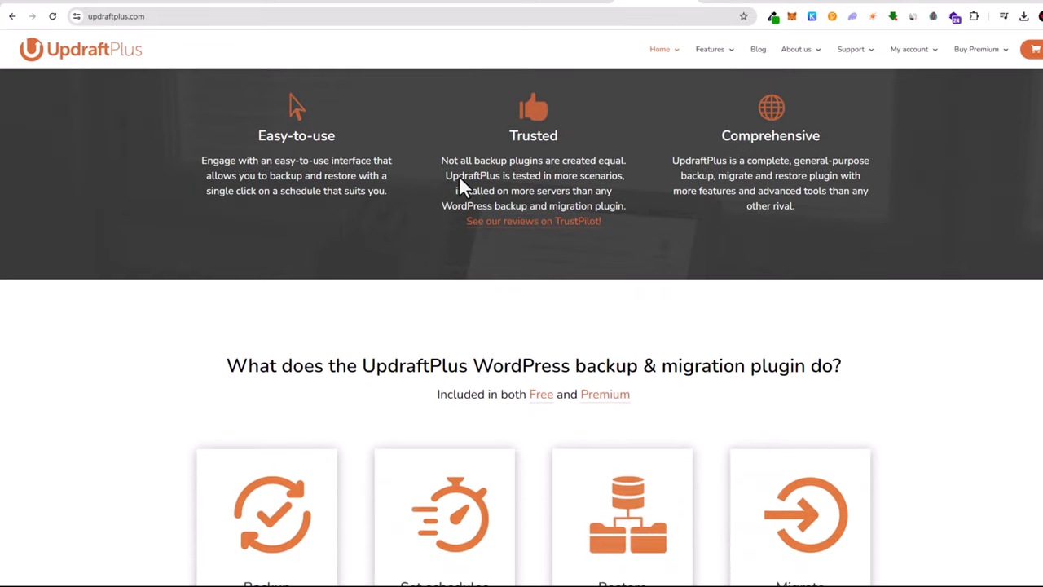
scroll("down", 3)
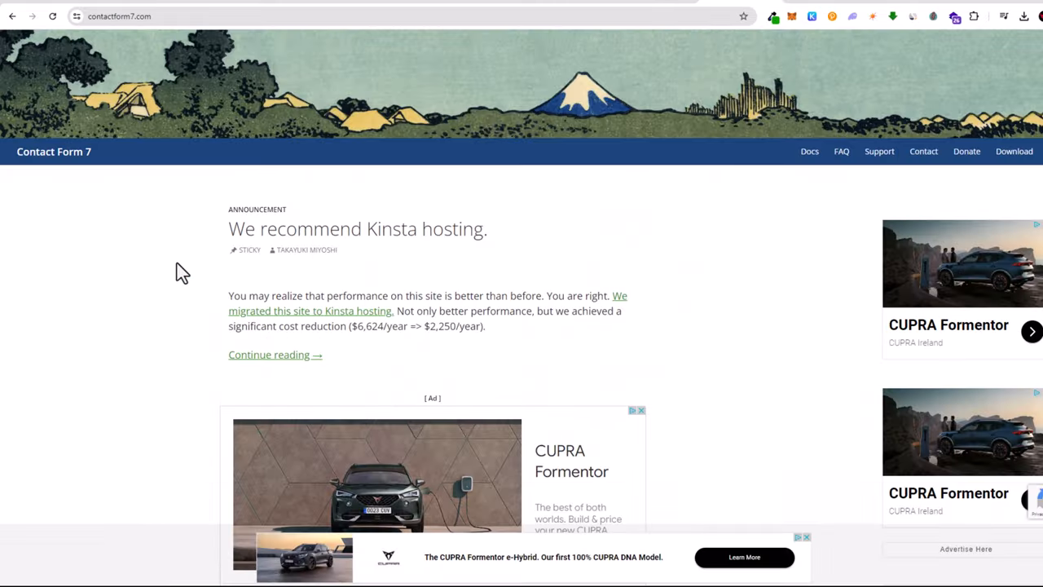
Step: Scroll down the Contact Form 7 site through its news announcements
scroll("down", 3)
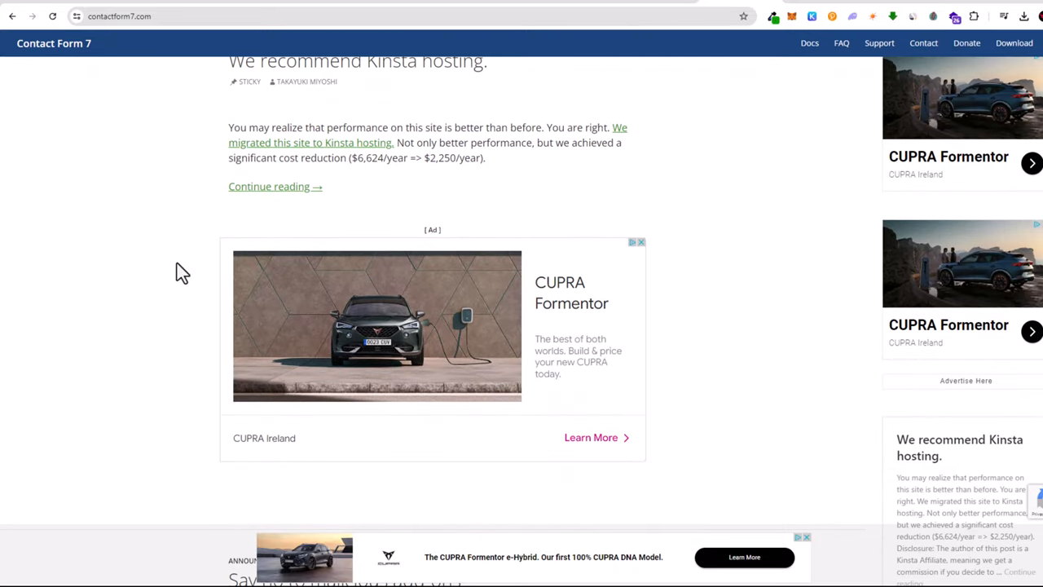
scroll("down", 3)
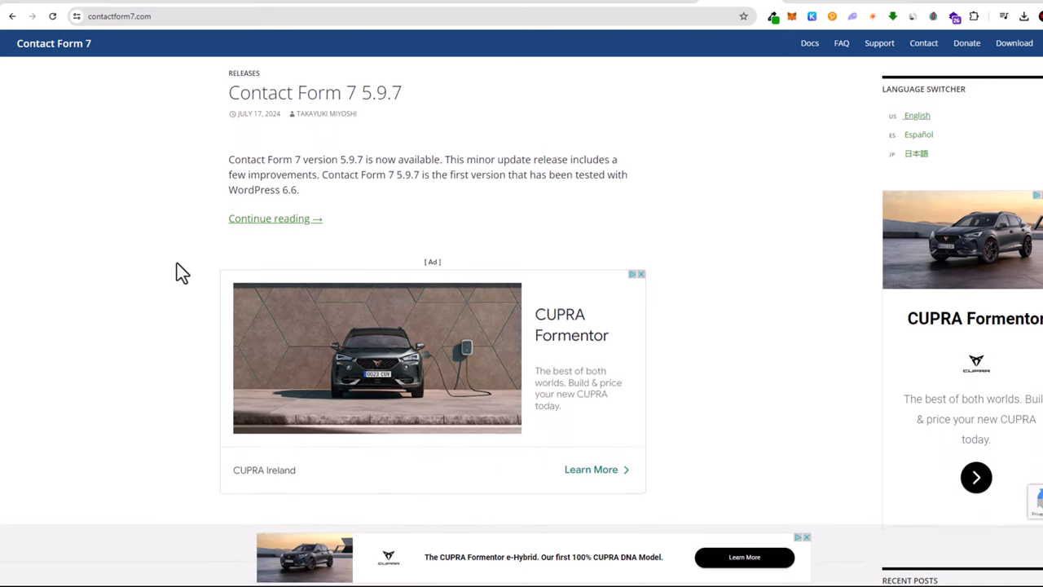
scroll("down", 3)
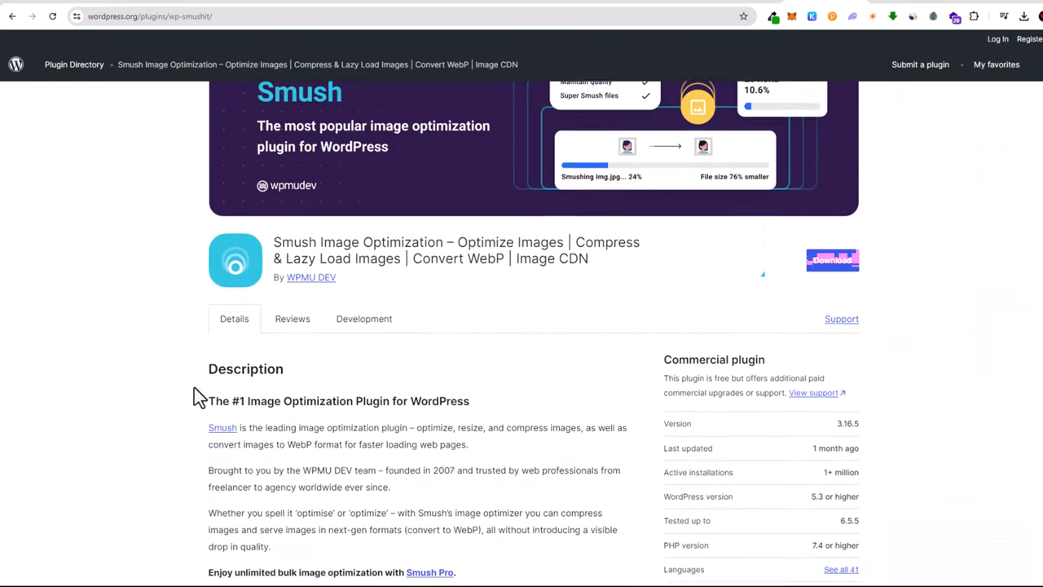
Step: Browse the Smush plugin page, then scroll the MonsterInsights site down to its analytics features grid
scroll("down", 3)
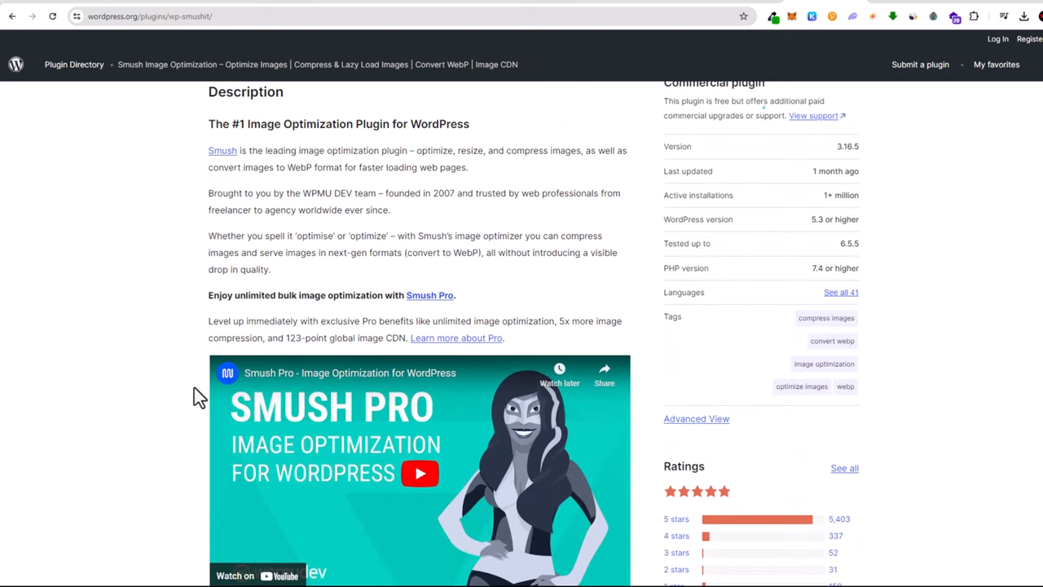
scroll("down", 3)
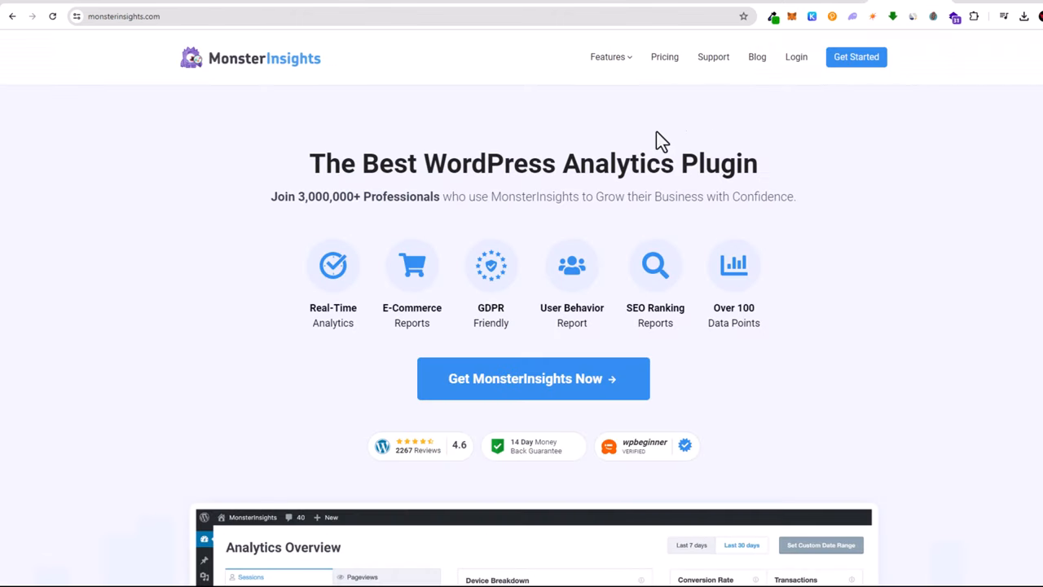
mouse_move(189, 360)
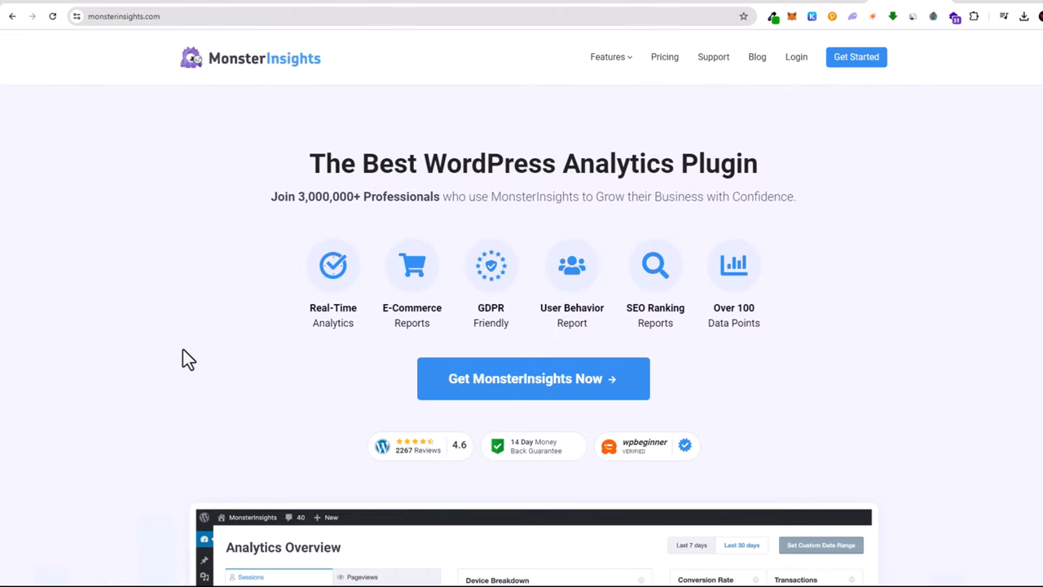
scroll("down", 3)
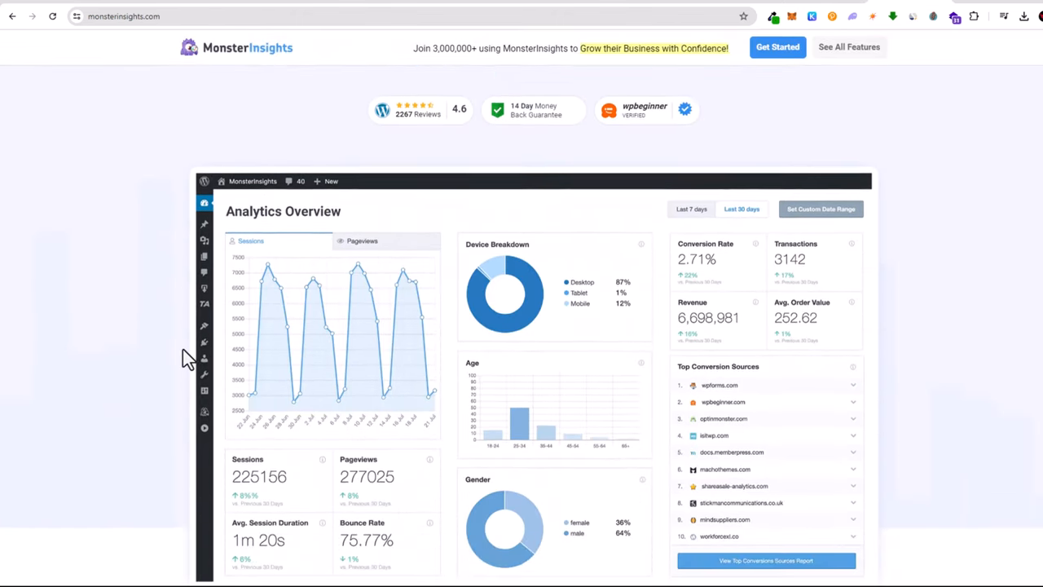
scroll("down", 3)
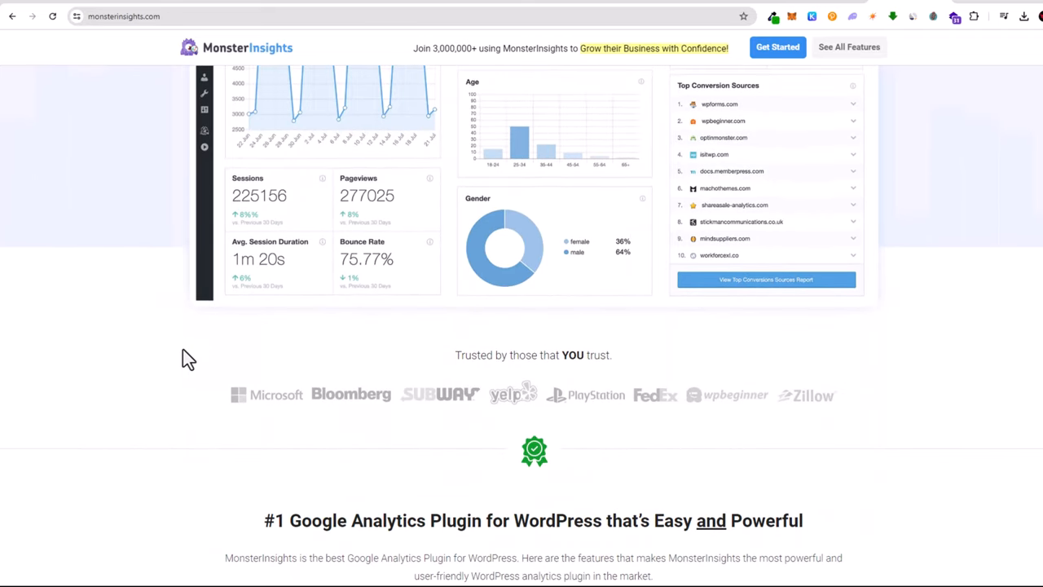
scroll("down", 3)
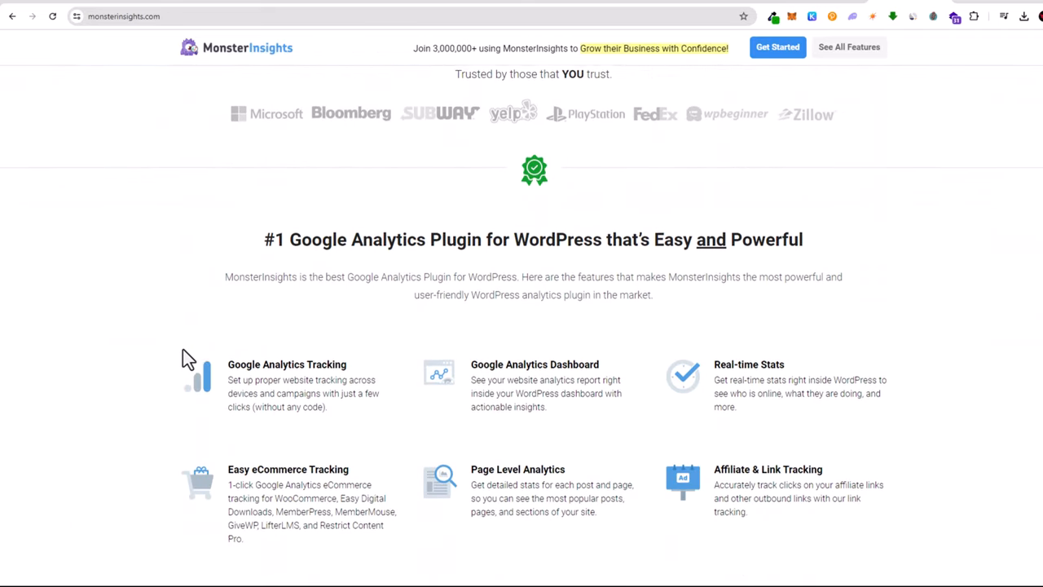
scroll("down", 3)
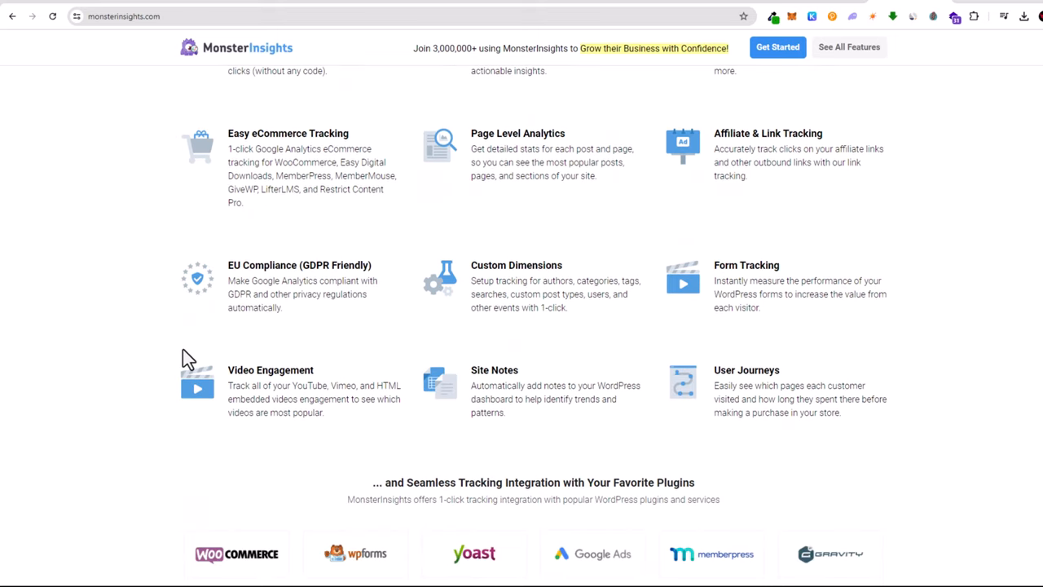
mouse_move(689, 460)
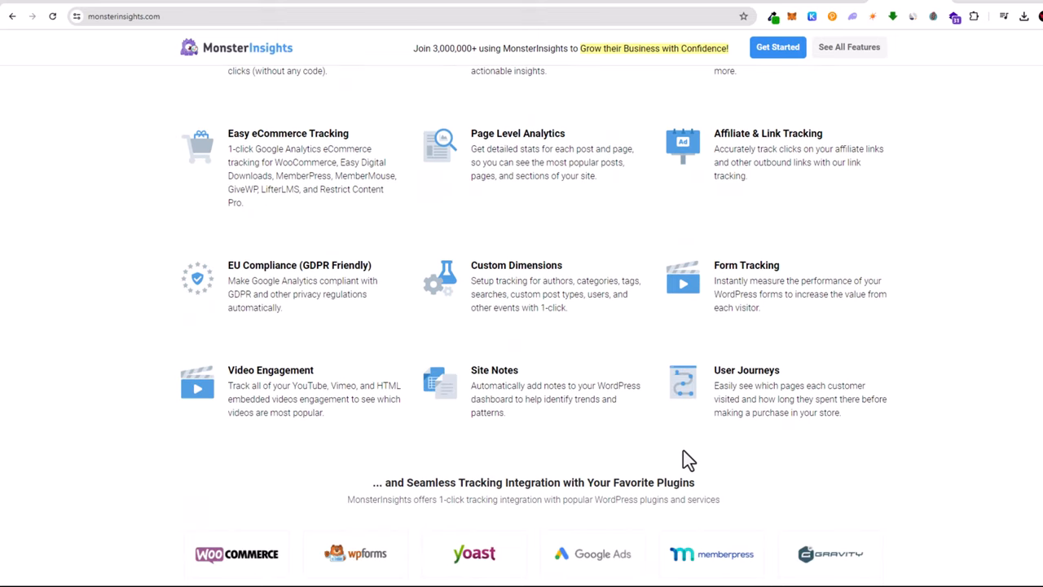